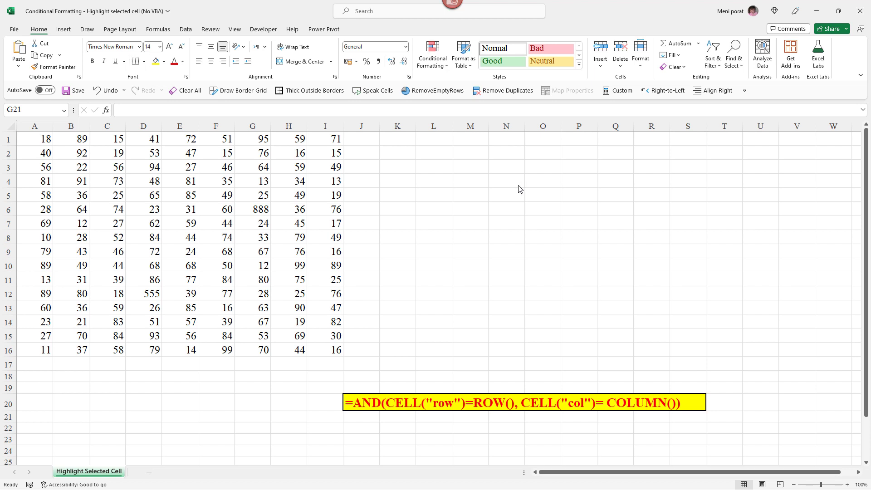
pyautogui.moveTo(511, 191)
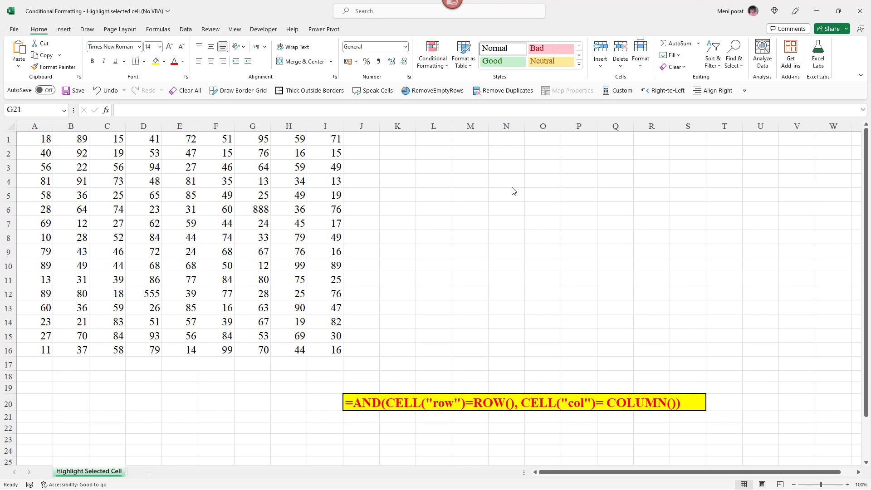
pyautogui.moveTo(222, 246)
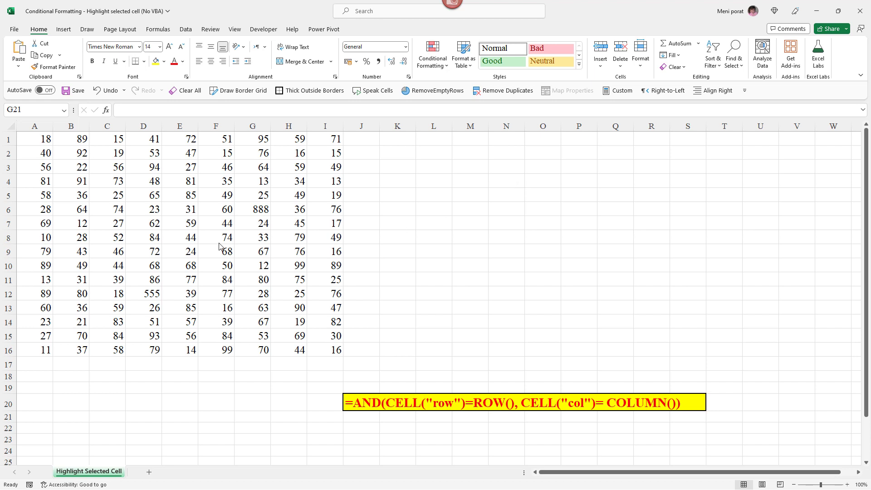
pyautogui.moveTo(252, 255)
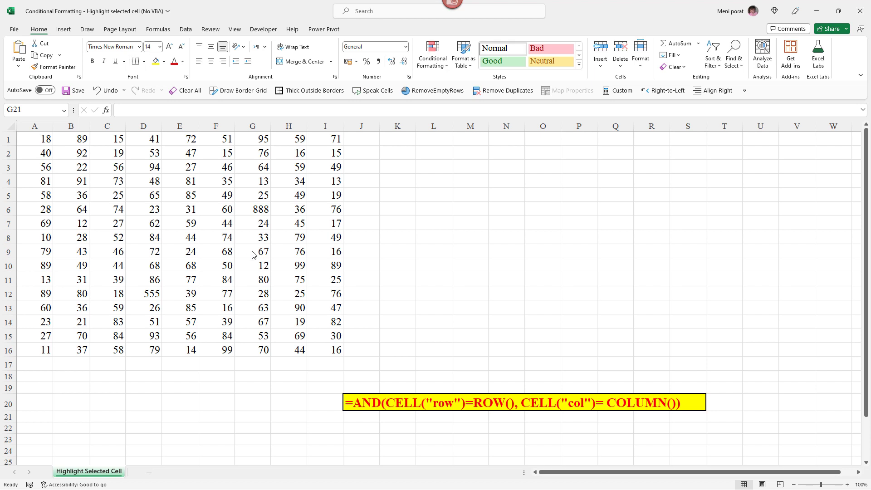
pyautogui.moveTo(242, 191)
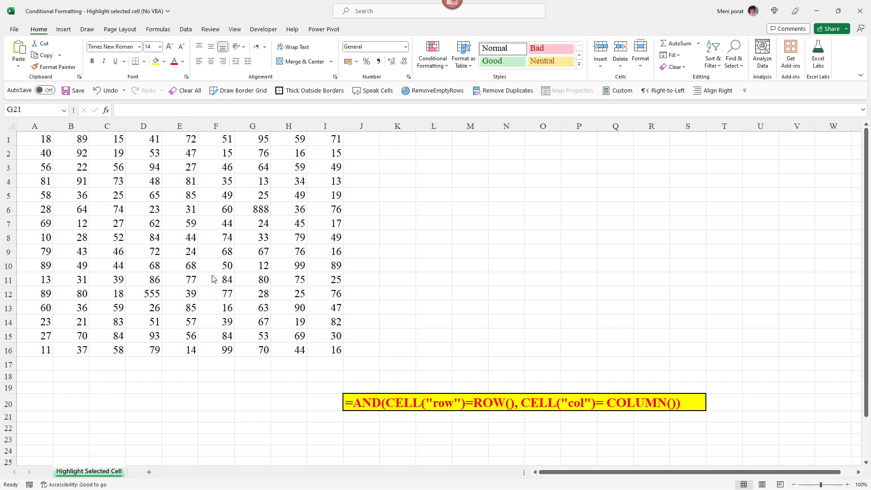
# Step: Select the A1:I16 number grid and bring up Conditional Formatting for it
pyautogui.click(216, 252)
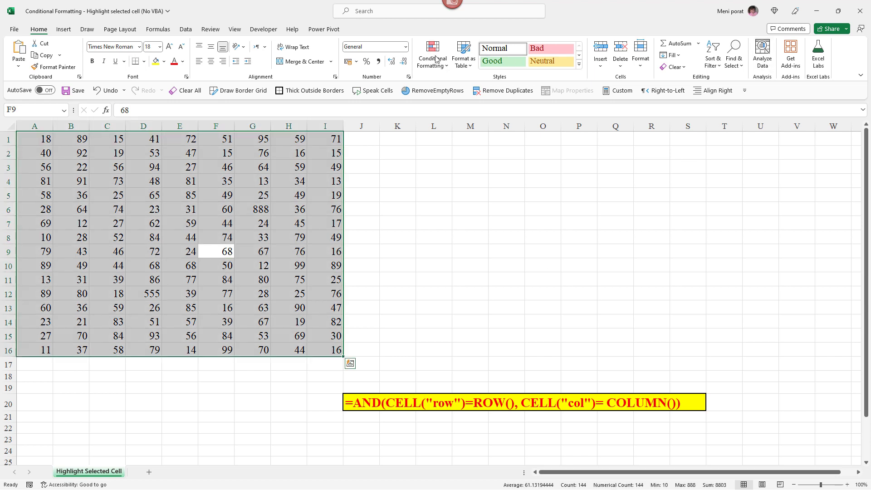
pyautogui.click(431, 54)
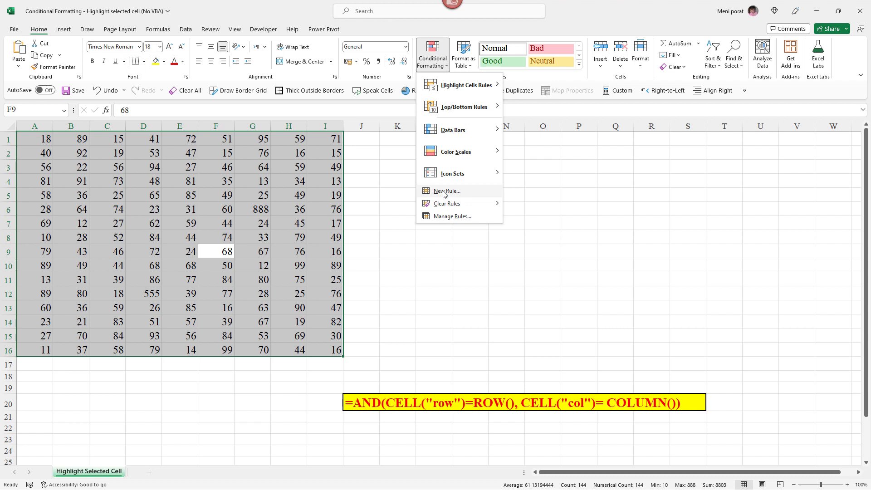
# Step: Create a formula rule =AND(CELL("row")=ROW(), CELL("col")=COLUMN()) and go to its format settings
pyautogui.click(447, 190)
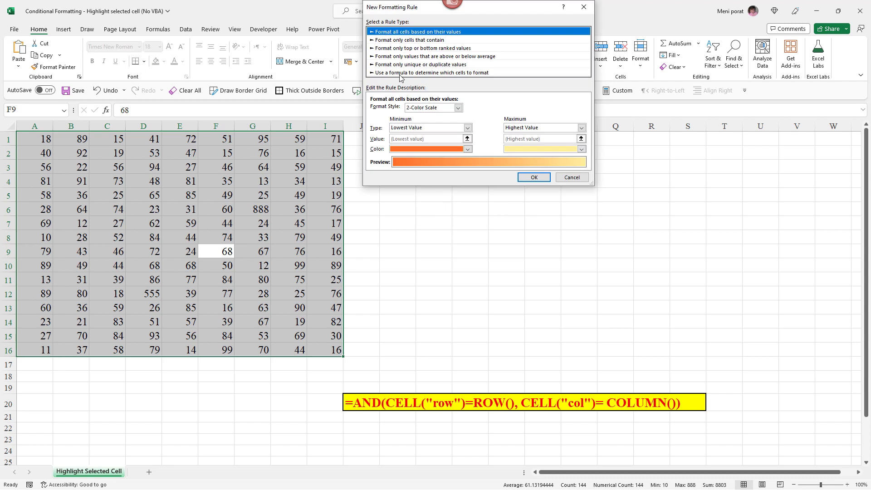
pyautogui.click(432, 73)
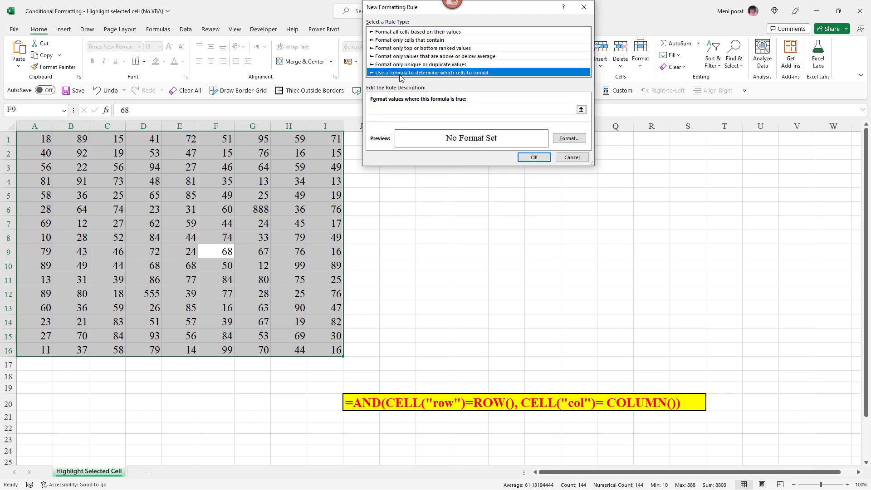
pyautogui.click(474, 110)
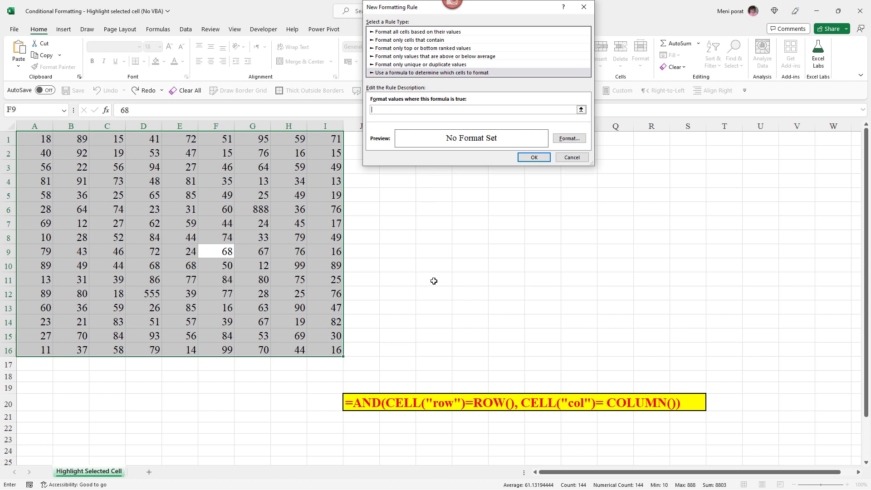
pyautogui.write('=AND(CELL("row")=ROW(), CELL("col")= COLUMN())')
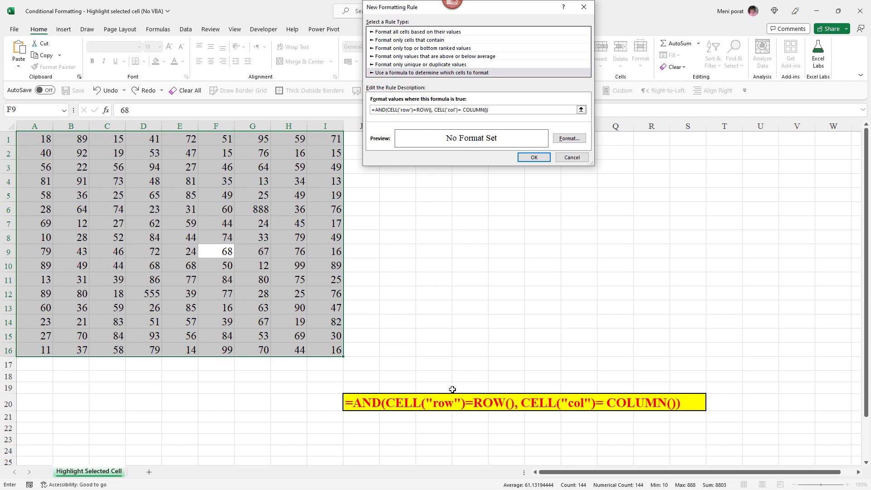
pyautogui.moveTo(352, 401)
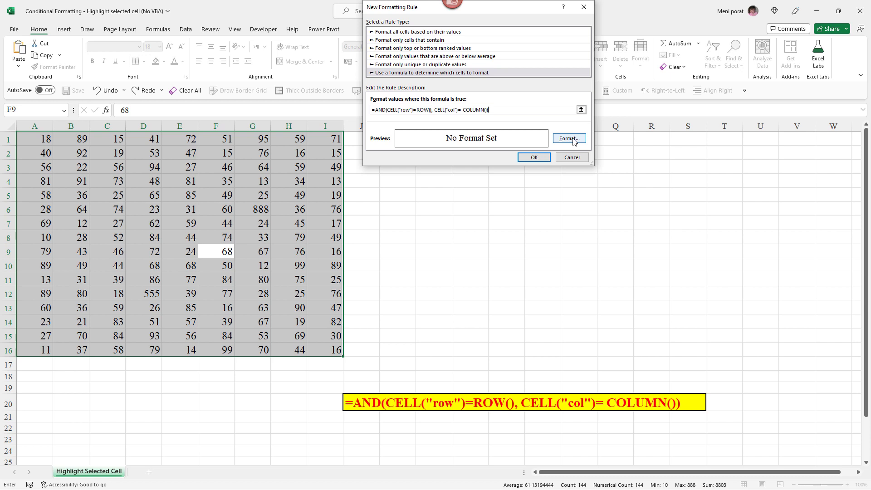
pyautogui.click(568, 138)
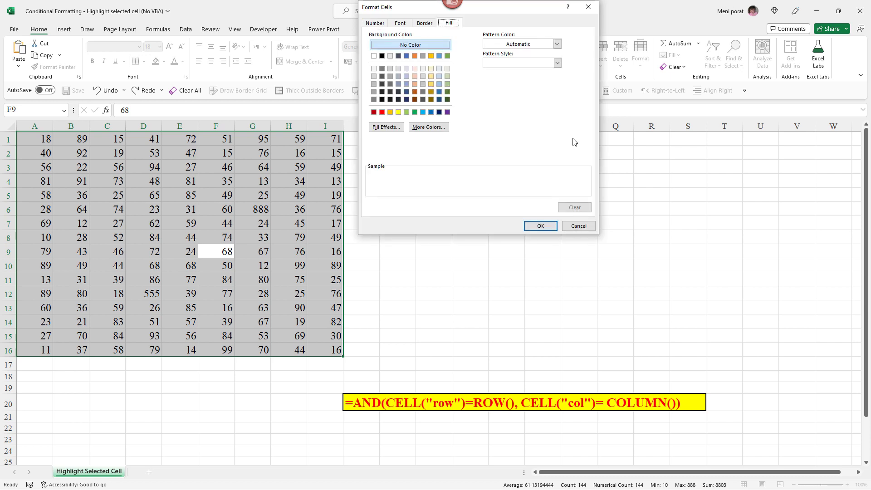
# Step: Choose a green fill and apply the rule so the active cell F9 turns green
pyautogui.click(406, 111)
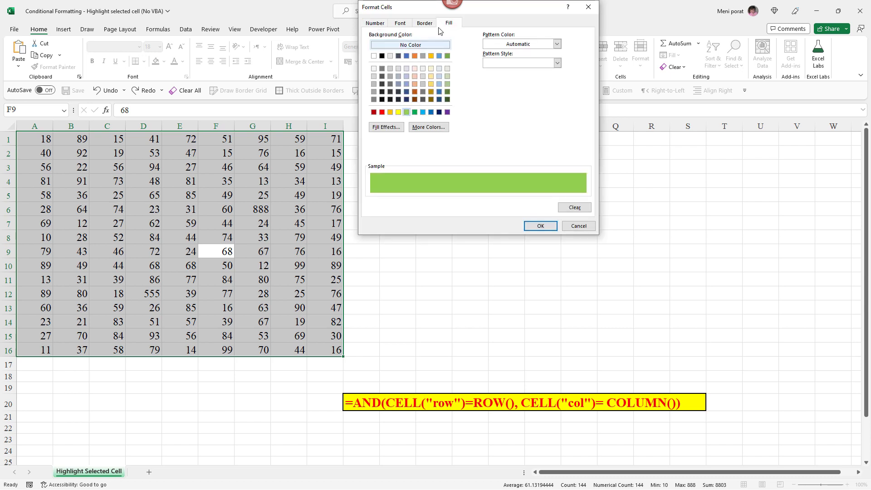
pyautogui.click(539, 225)
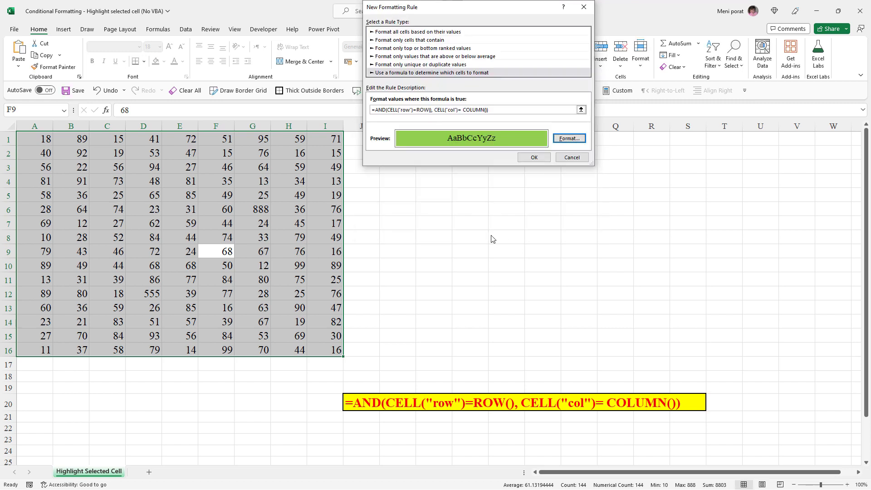
pyautogui.click(532, 157)
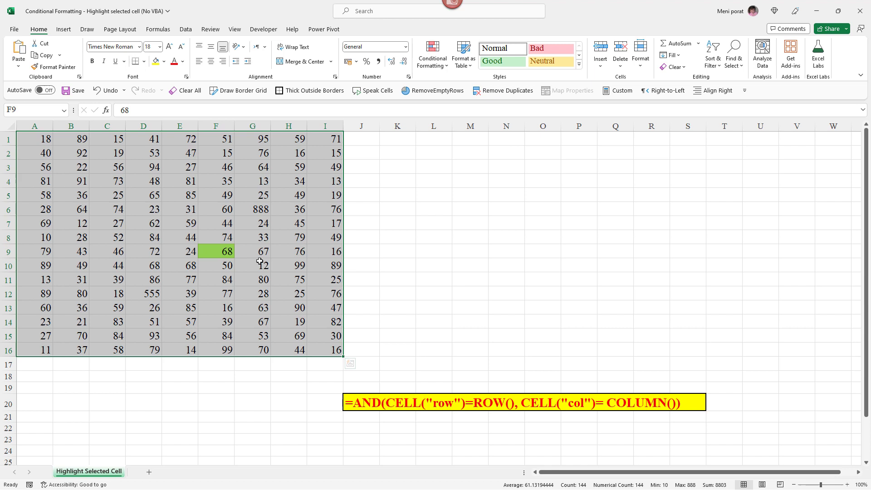
# Step: Select F4, A8, G6, G11, B4 and H7 in turn to verify the green highlight follows, ending on H7
pyautogui.click(216, 180)
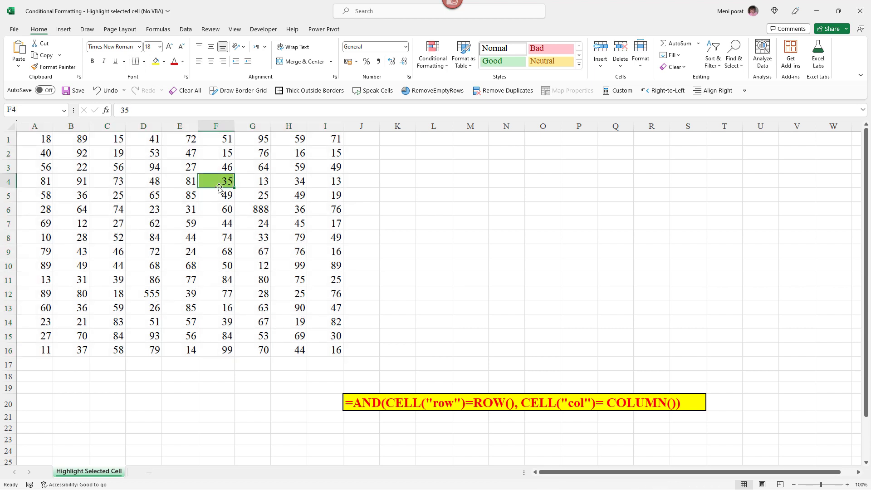
pyautogui.click(34, 236)
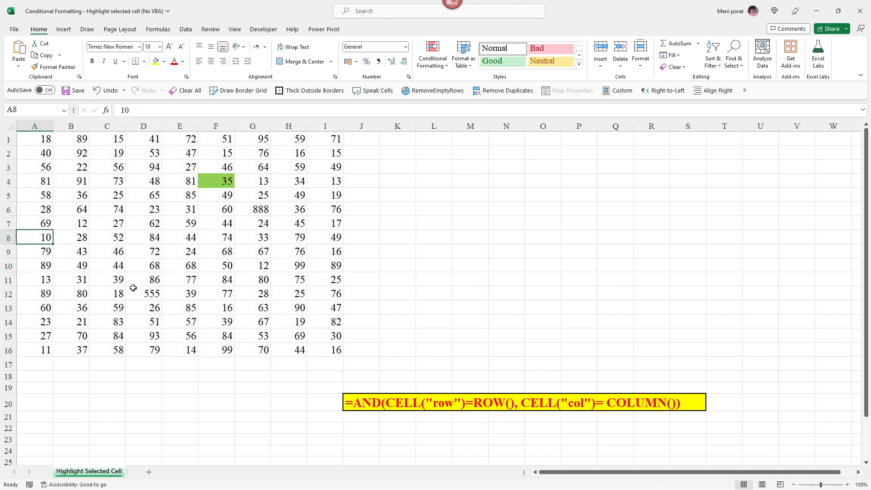
pyautogui.click(35, 236)
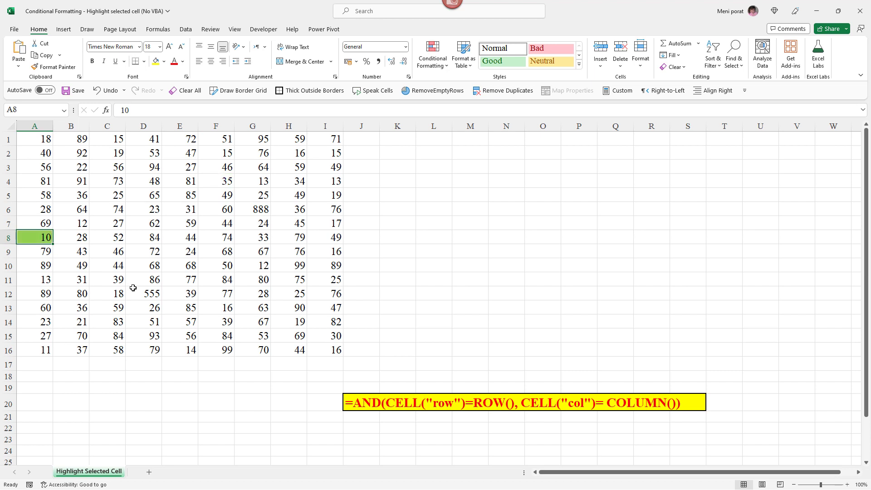
pyautogui.moveTo(278, 212)
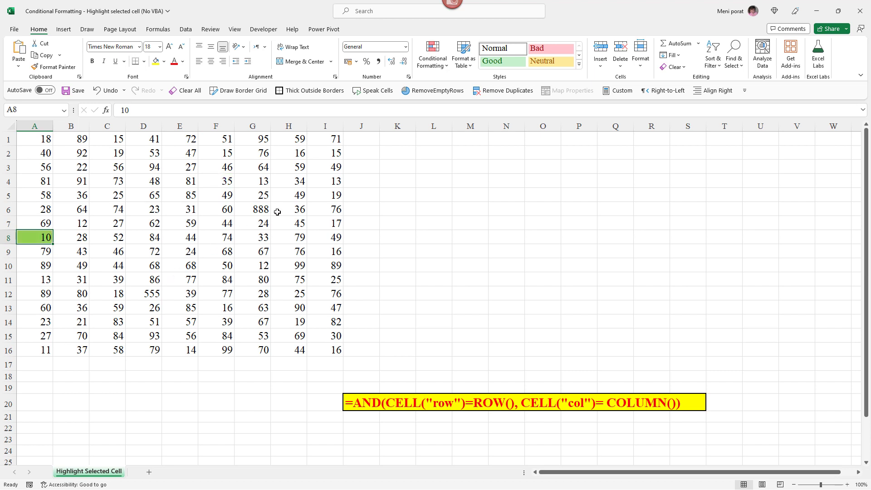
pyautogui.click(252, 209)
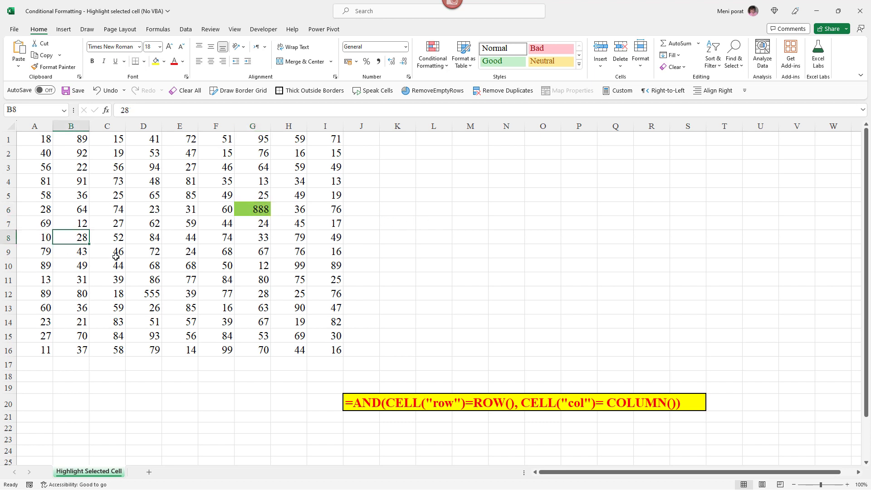
pyautogui.click(253, 279)
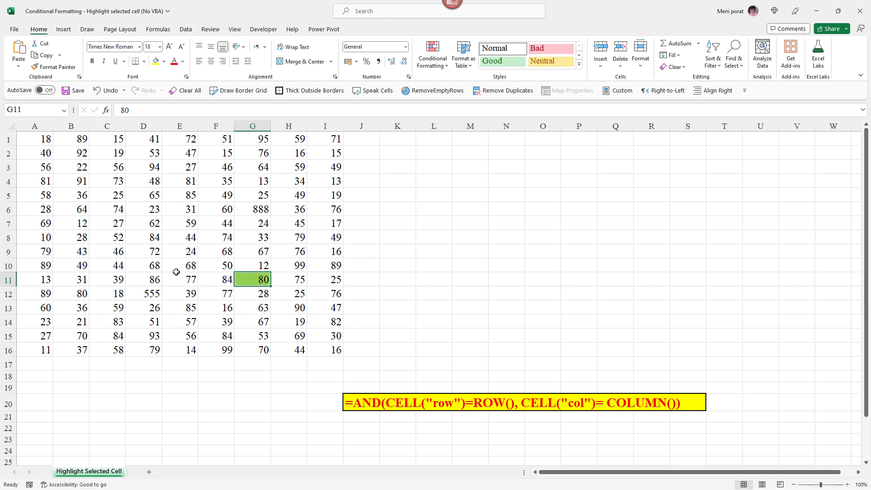
pyautogui.click(71, 181)
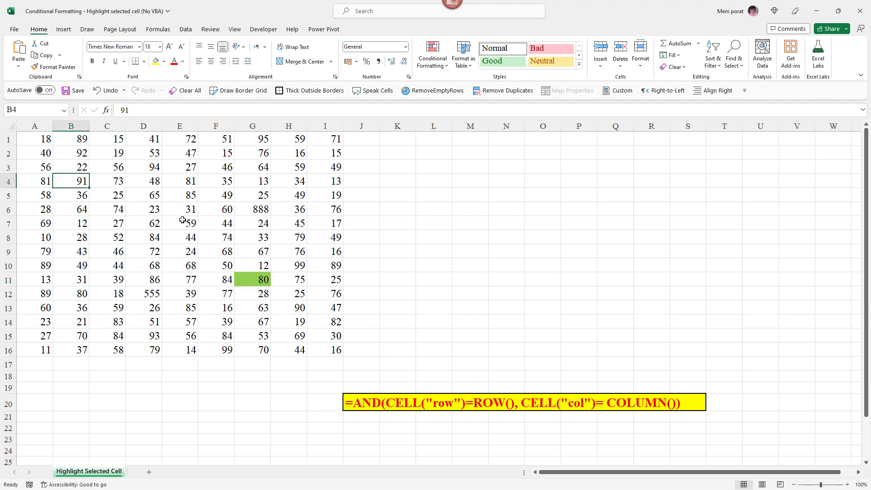
pyautogui.click(288, 223)
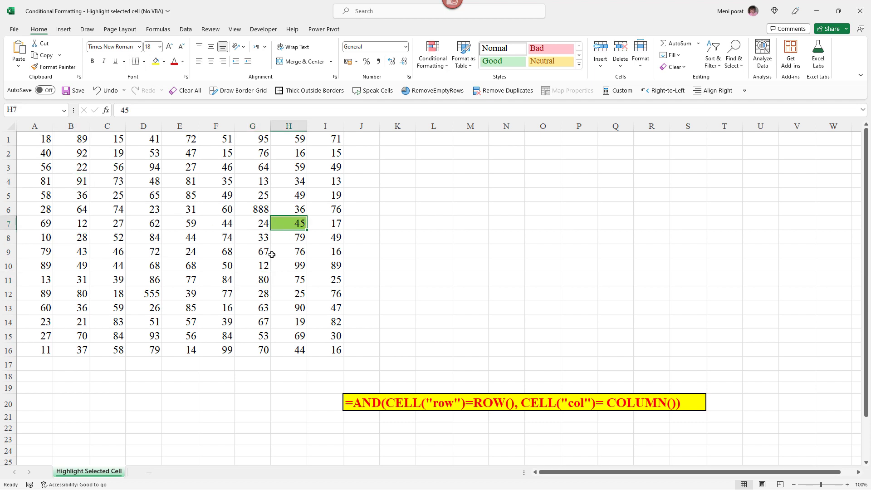
pyautogui.moveTo(158, 234)
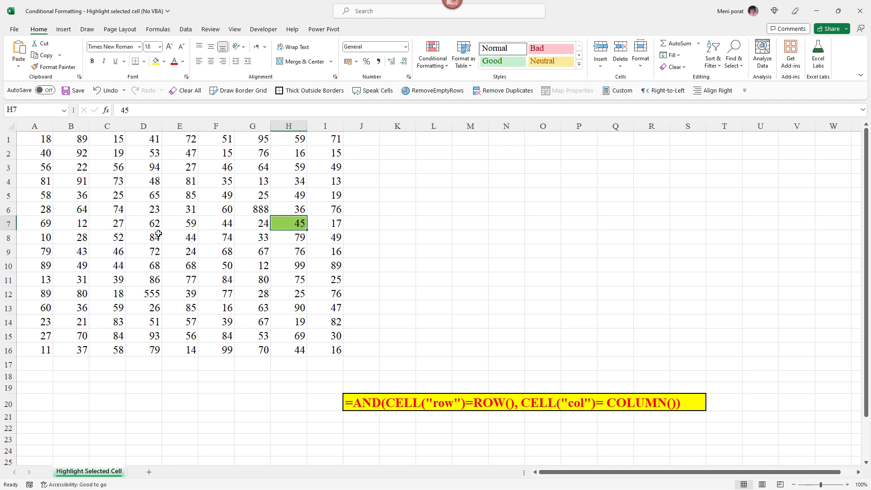